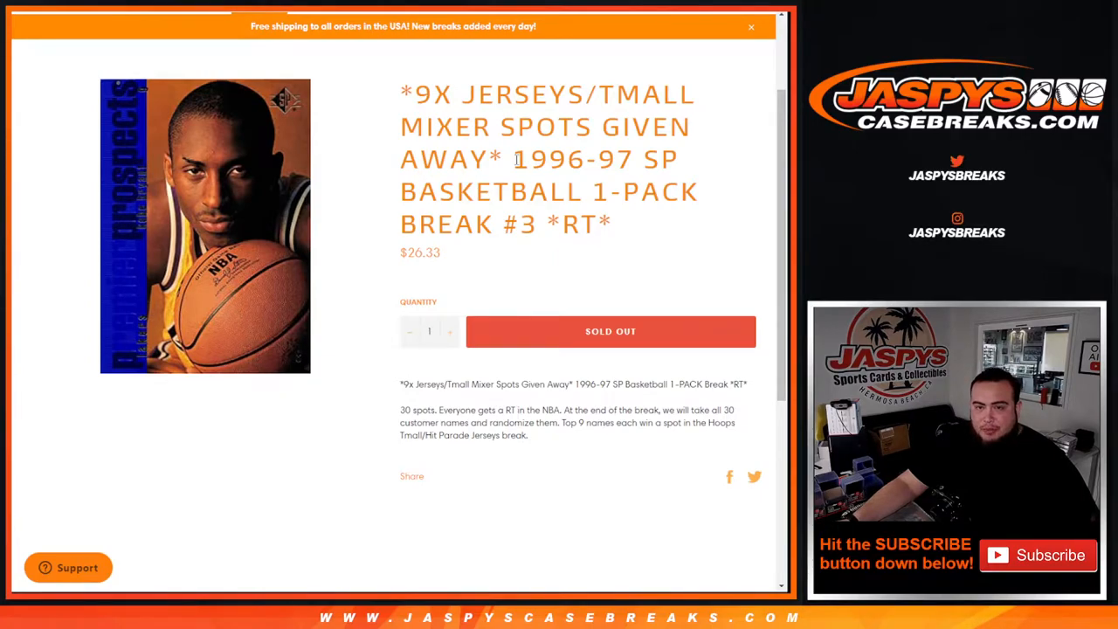
Highlight the 30-spot break details on the Jaspys Case Breaks listing
drag(513, 159, 668, 159)
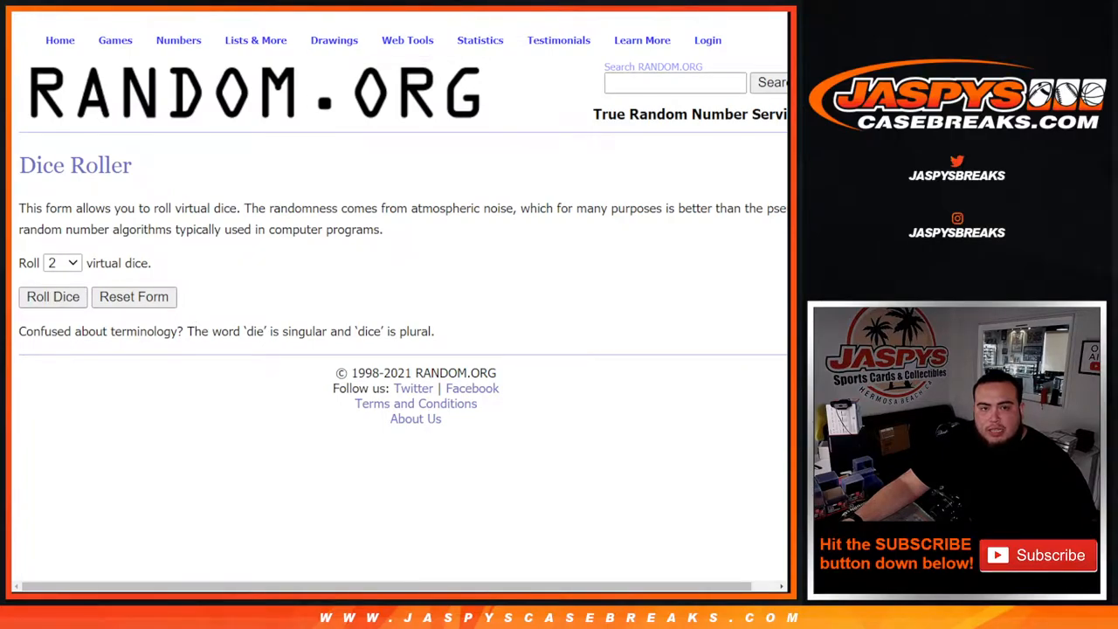
Randomize the 30 customer names and reshuffle until the eighth randomization is shown
click(52, 297)
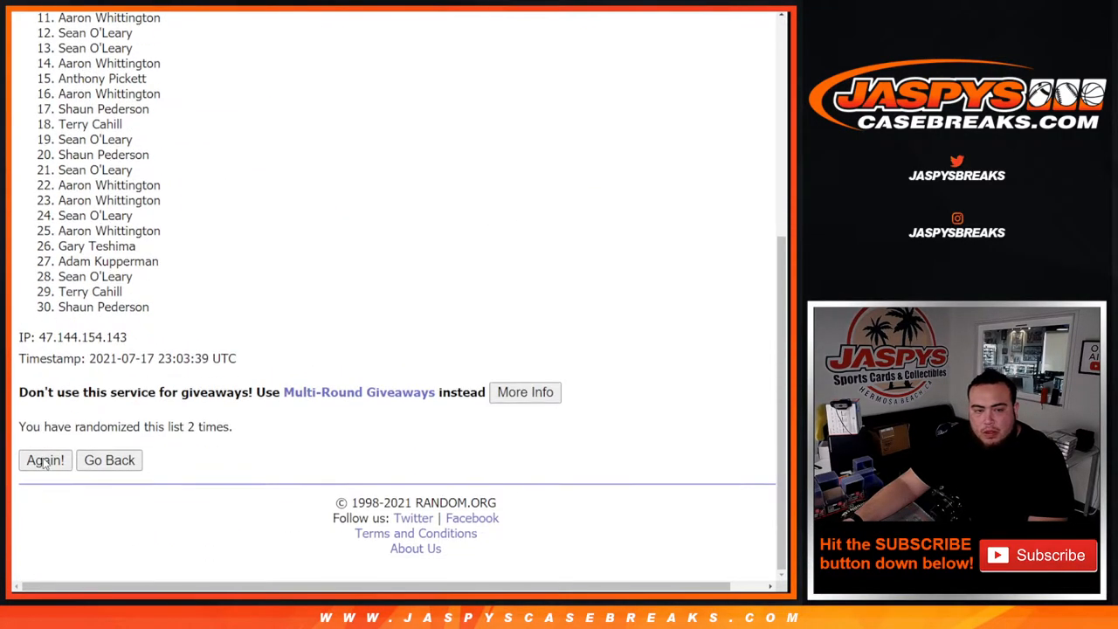
click(46, 461)
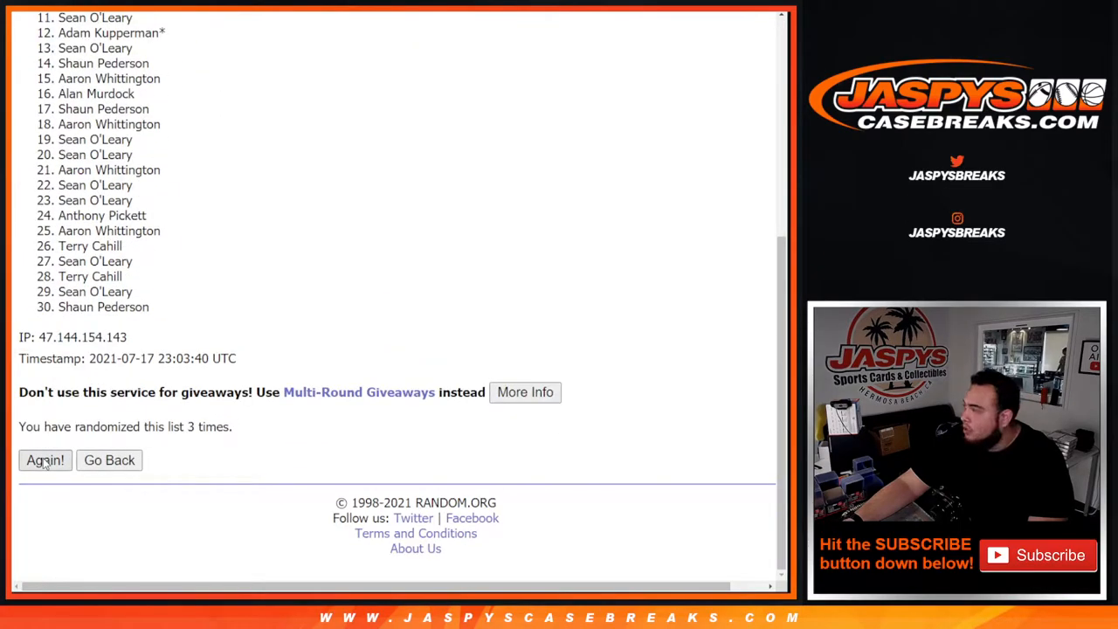
click(46, 459)
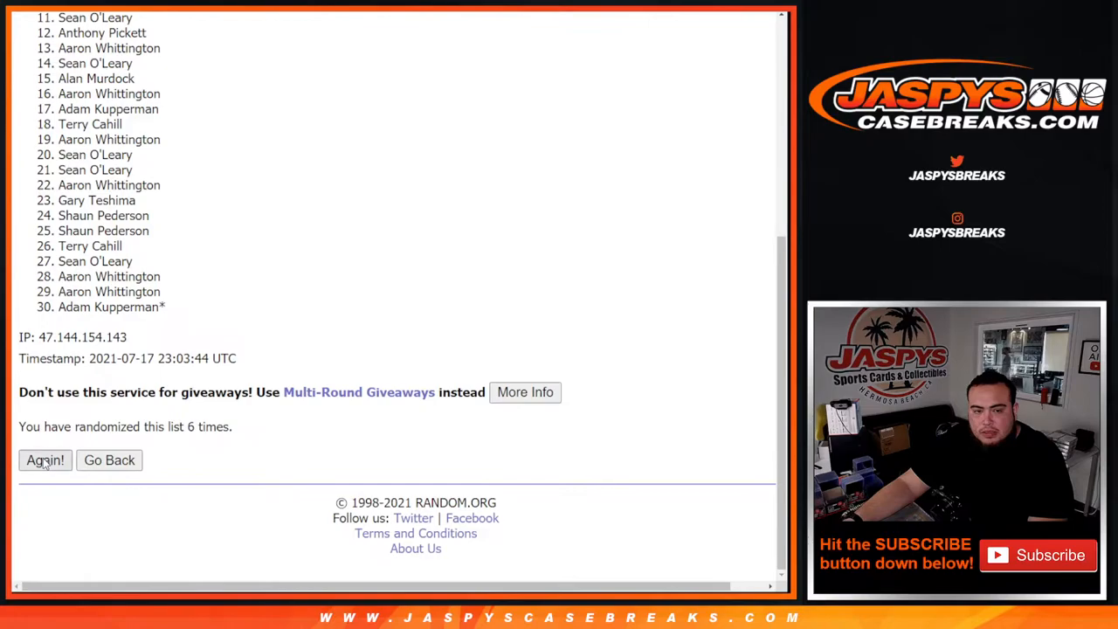
click(45, 461)
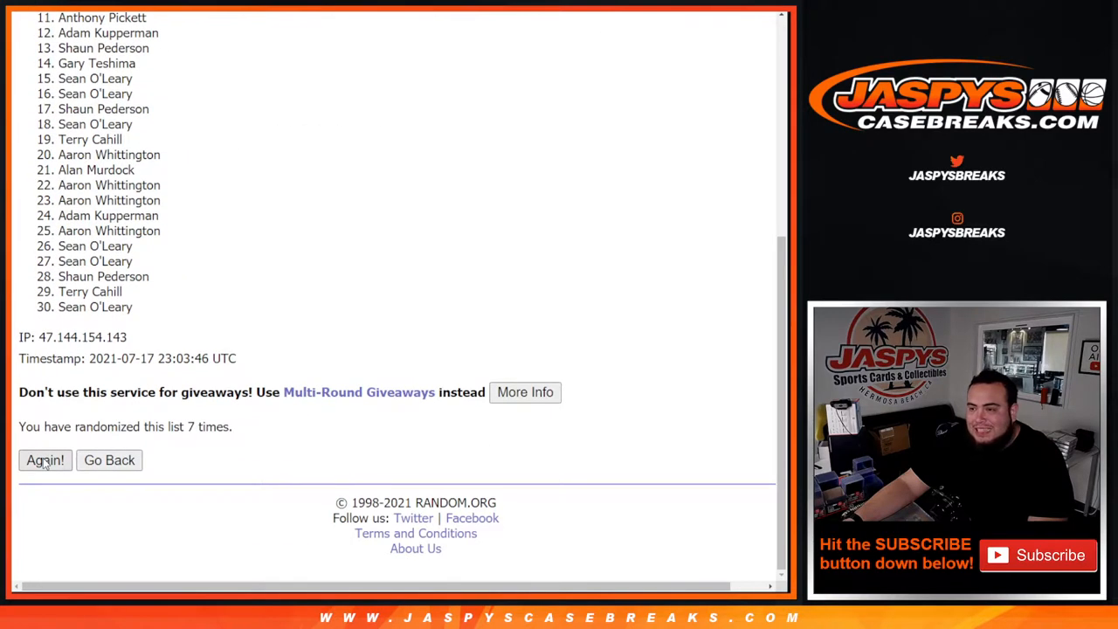
click(45, 461)
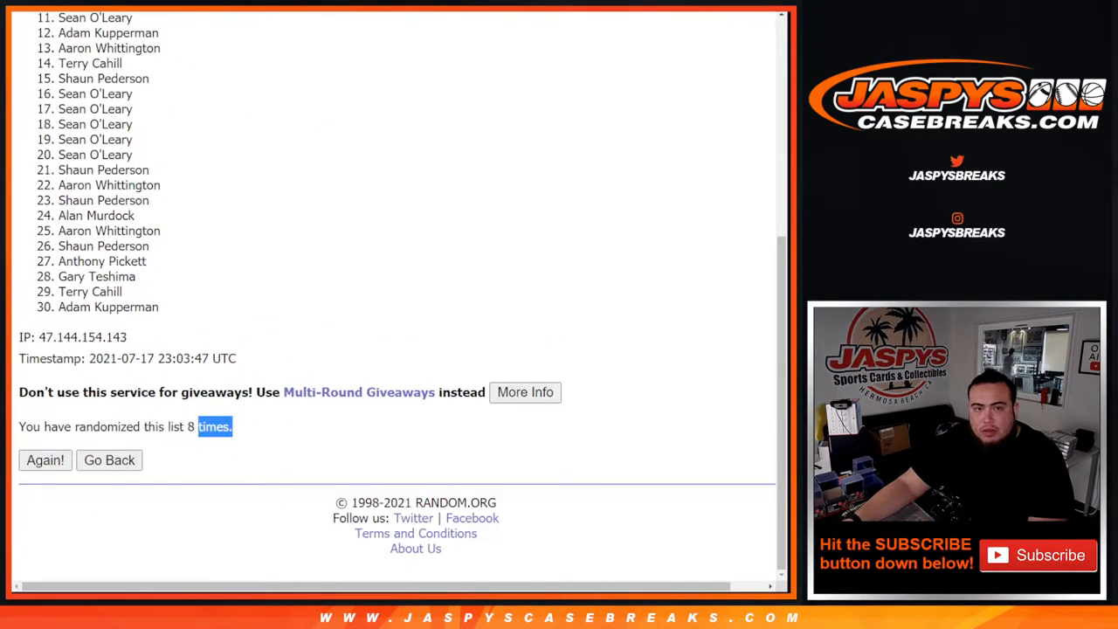
scroll(down, 3)
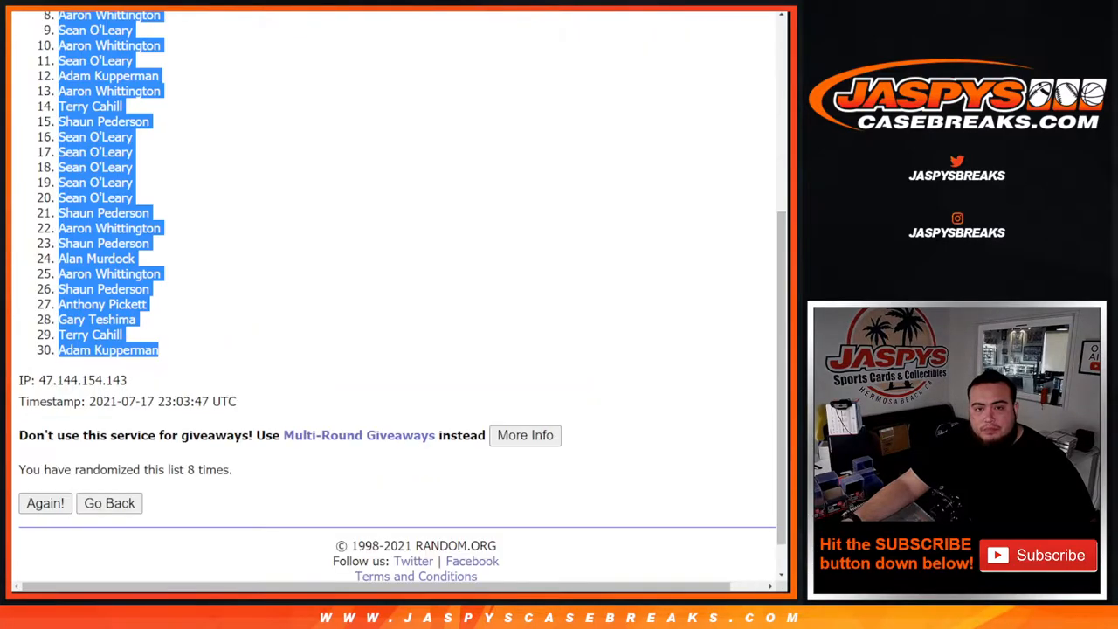
mouse_move(126, 182)
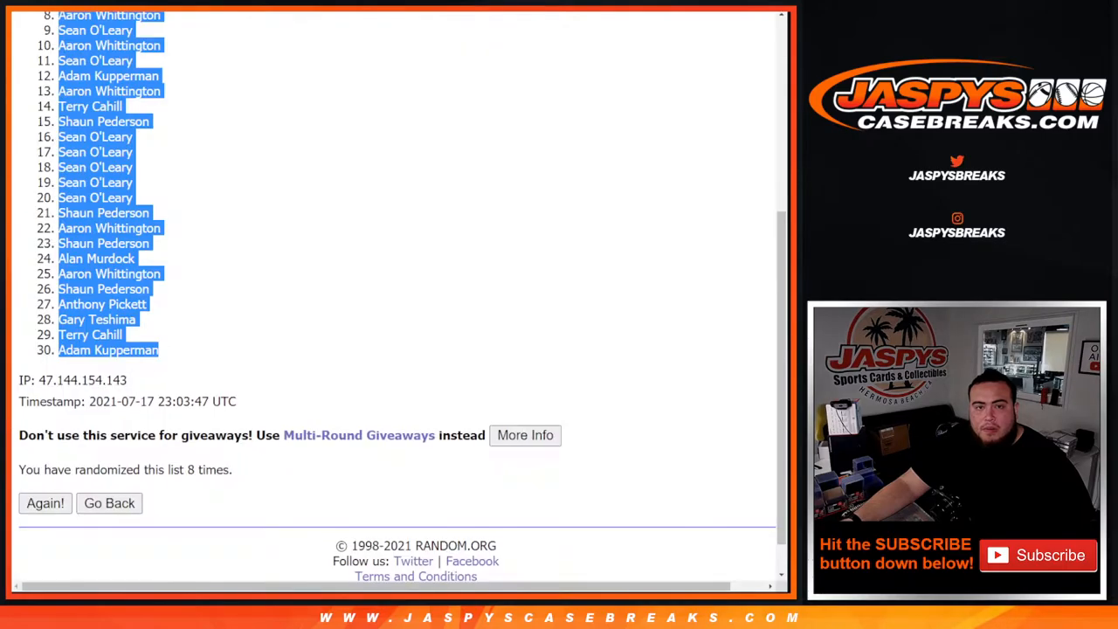
Randomize the 30 NBA teams and reshuffle repeatedly for the final team order
click(108, 503)
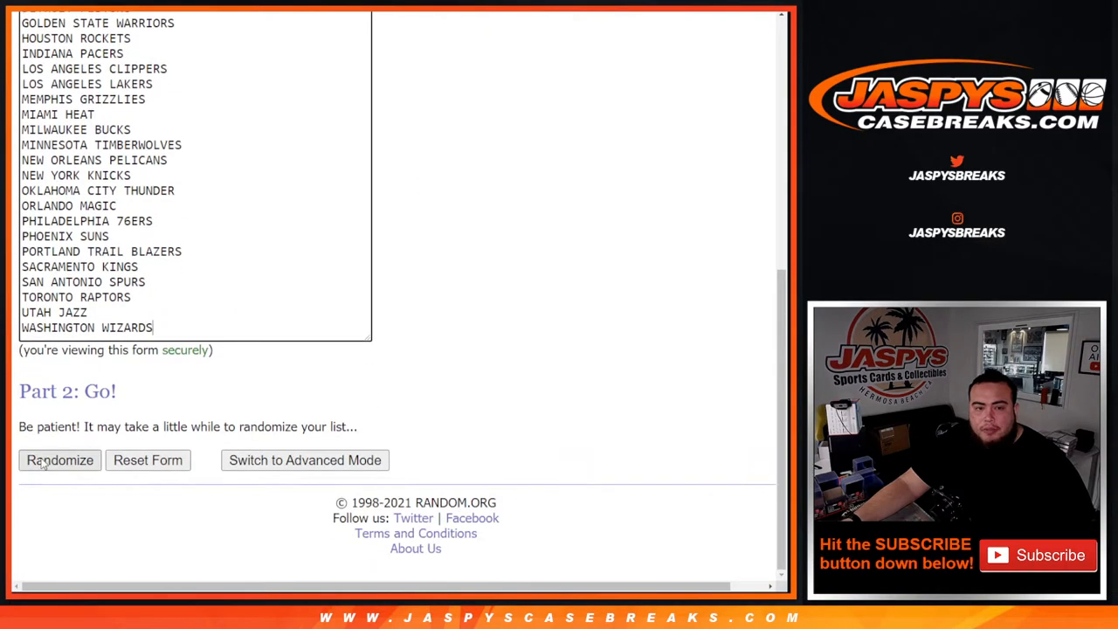
click(60, 459)
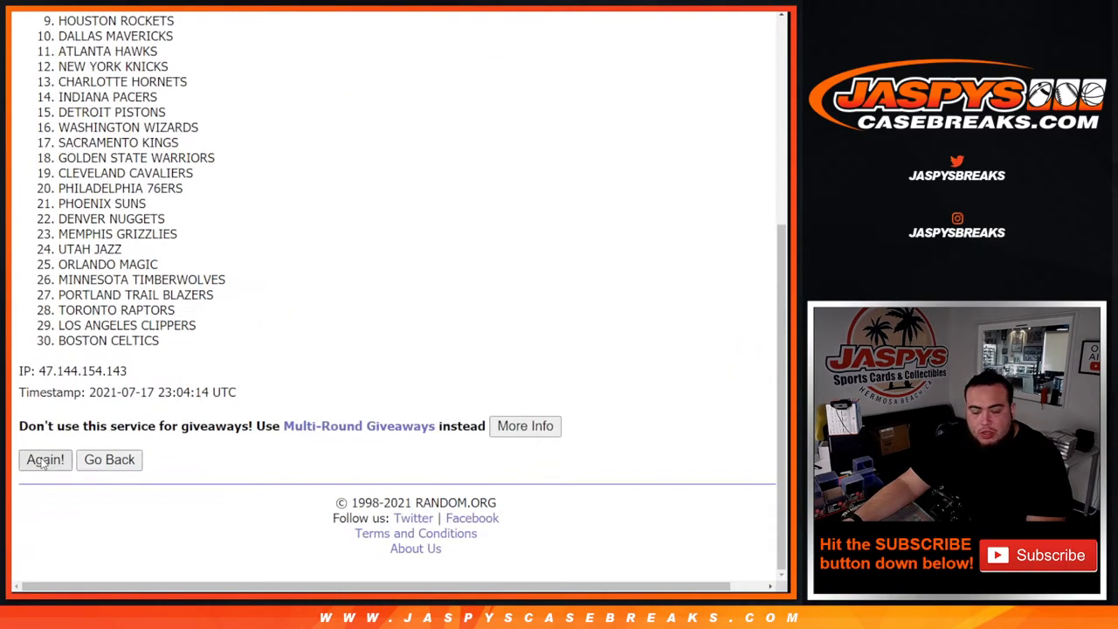
click(45, 459)
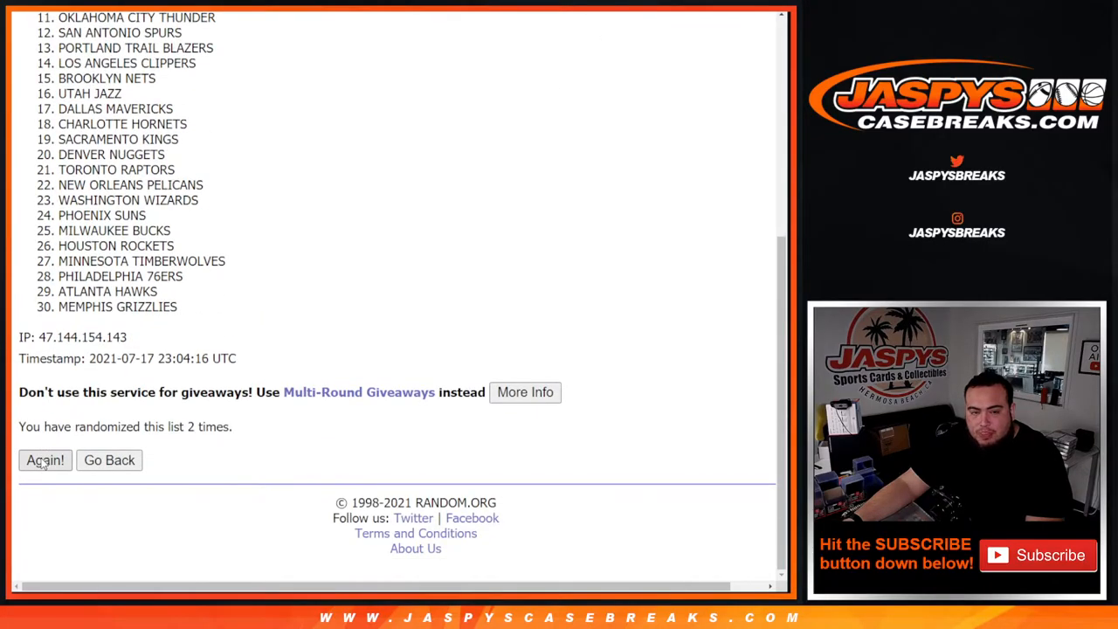
click(46, 461)
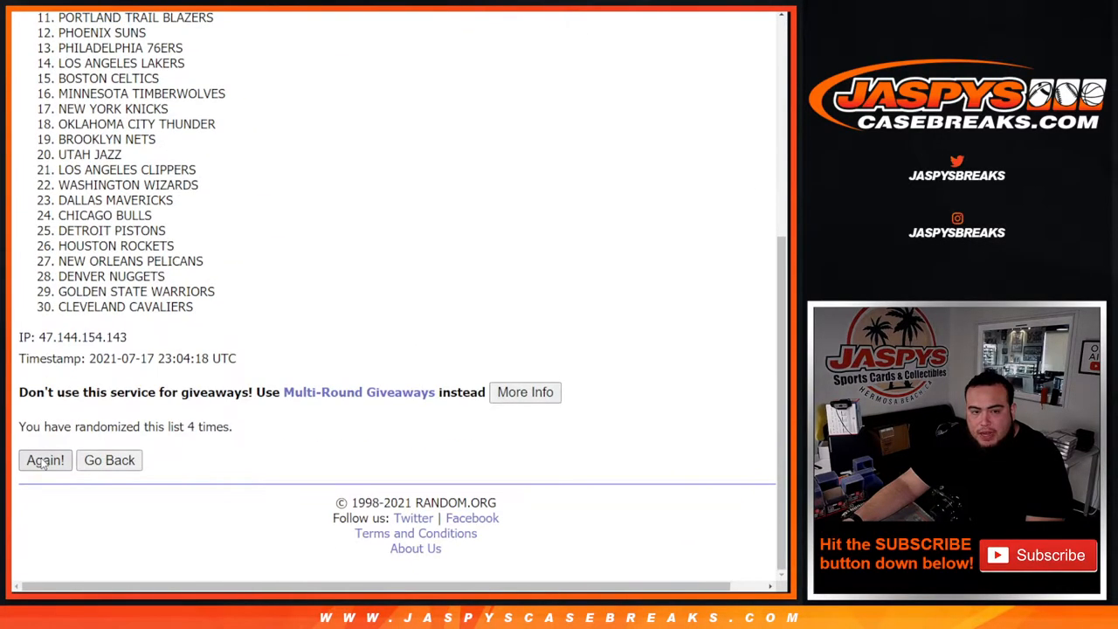
click(46, 459)
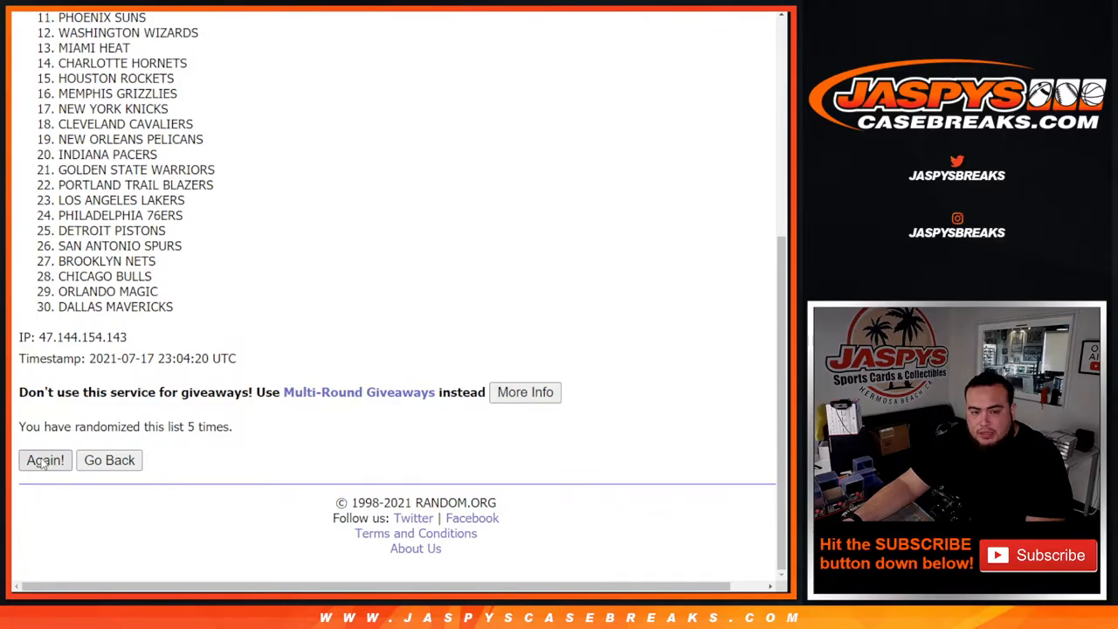
click(45, 461)
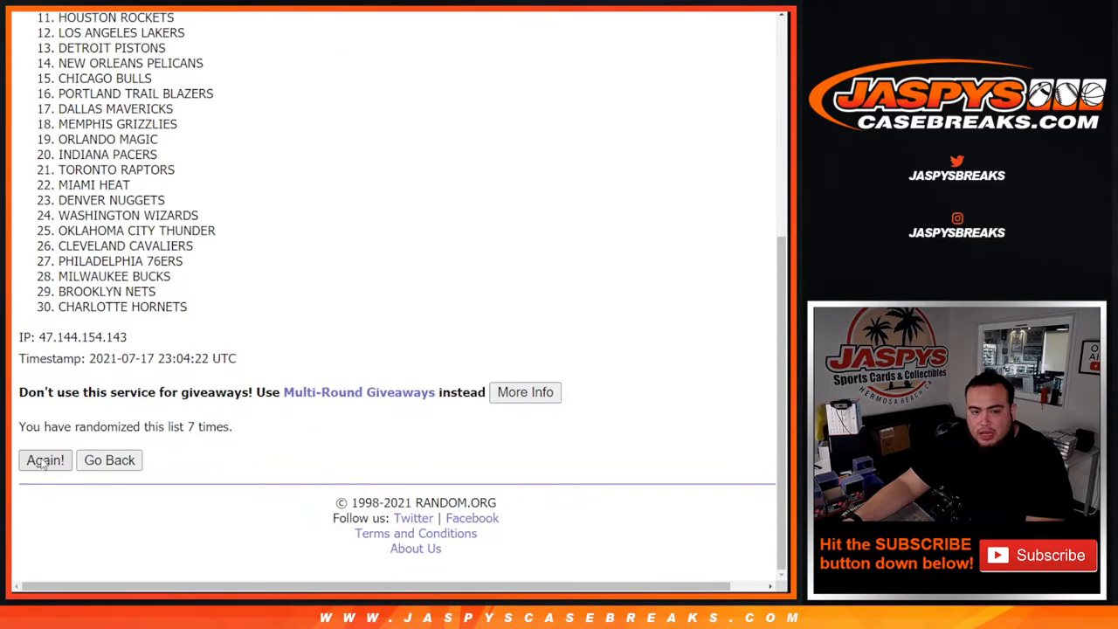
click(46, 460)
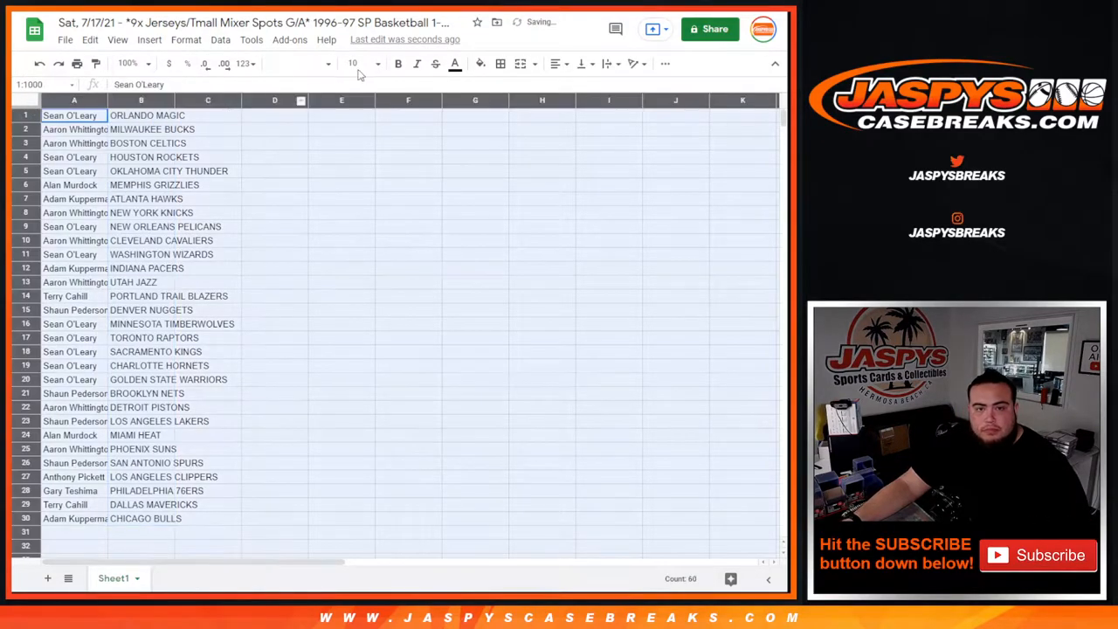
Enlarge the names and teams to size 14, center them, and bring up print settings
click(353, 63)
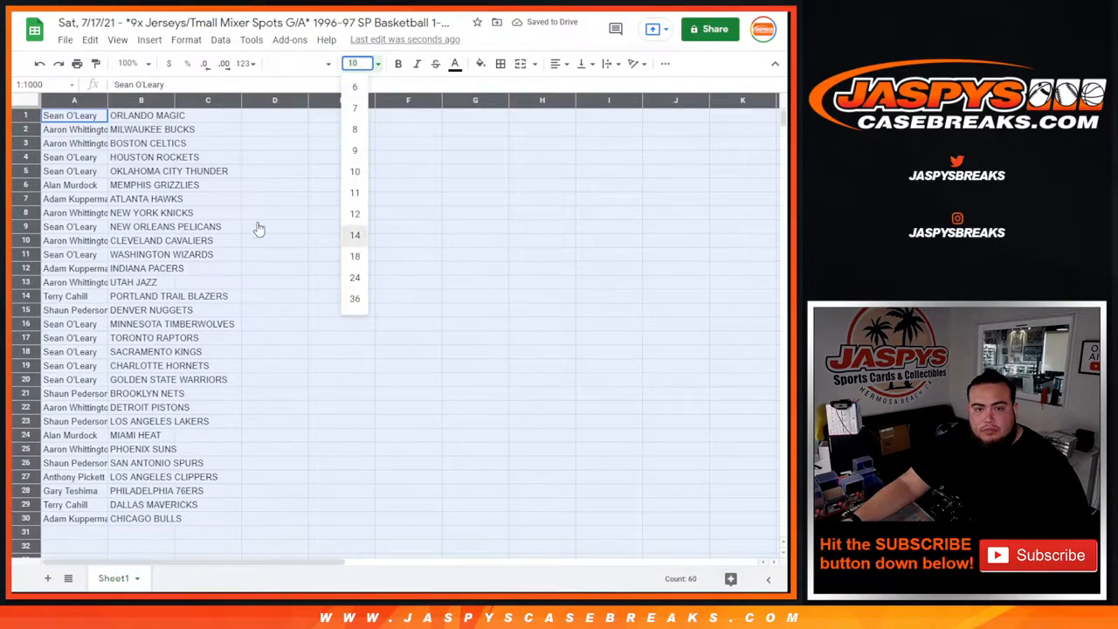
click(355, 234)
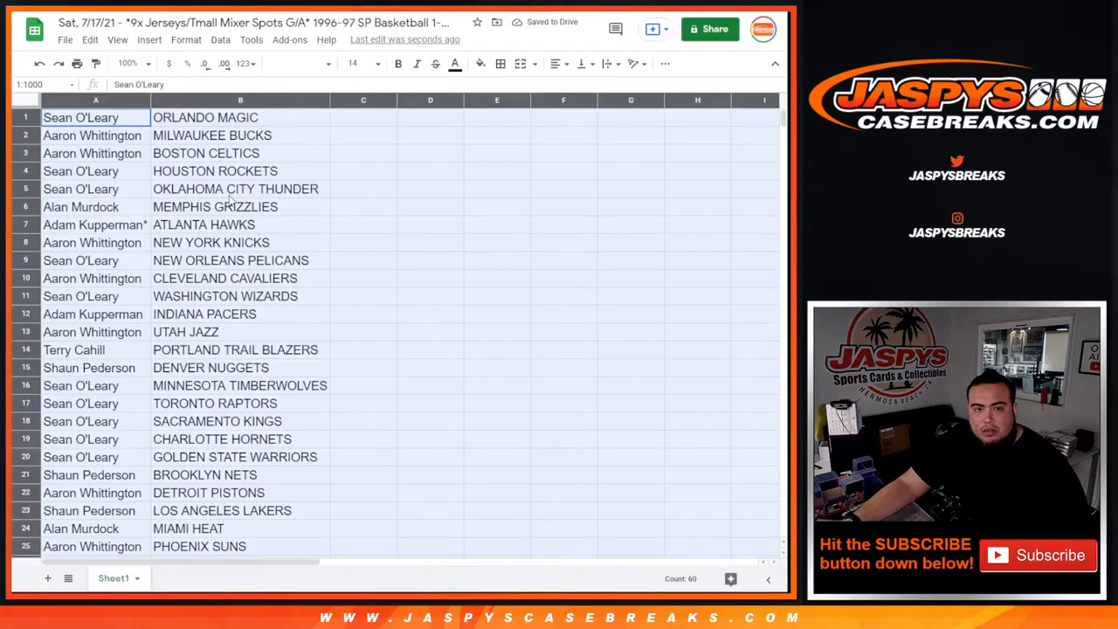
scroll(down, 3)
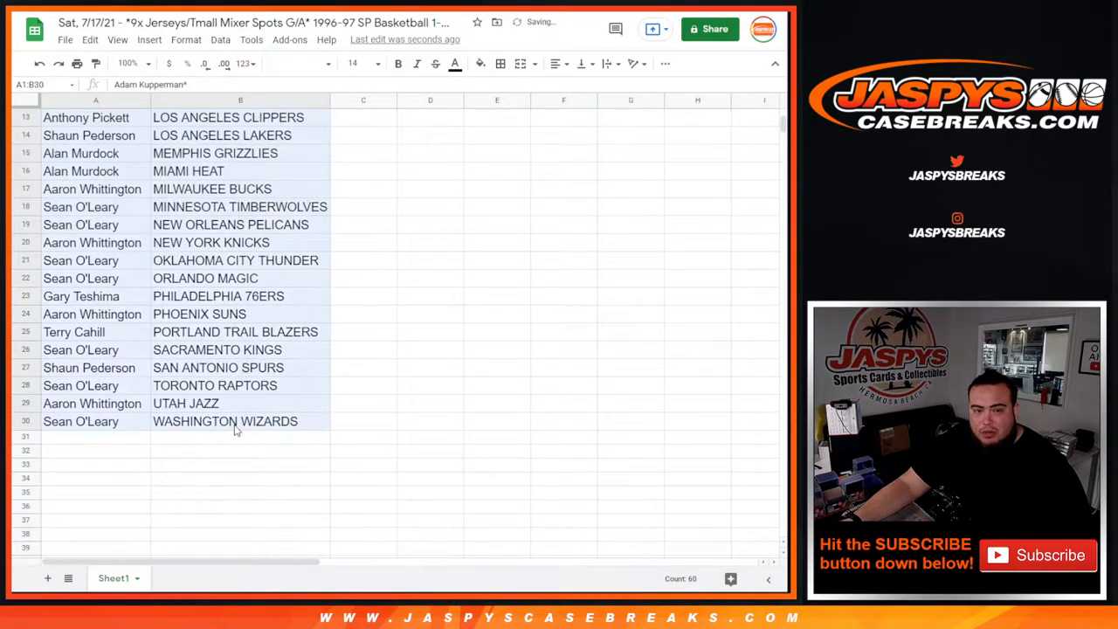
click(499, 63)
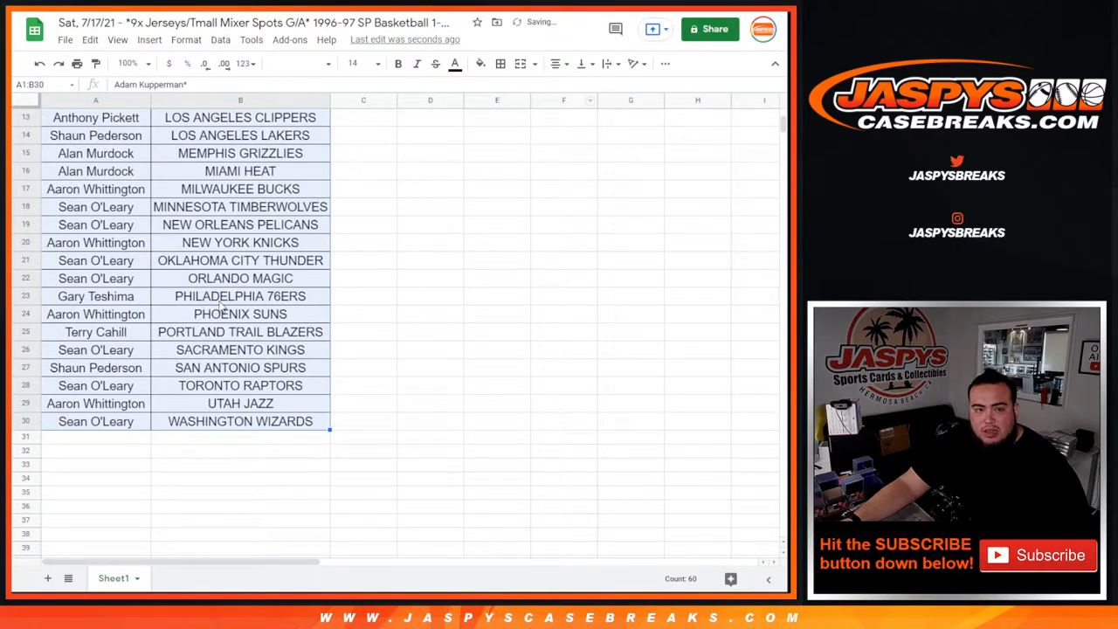
click(77, 63)
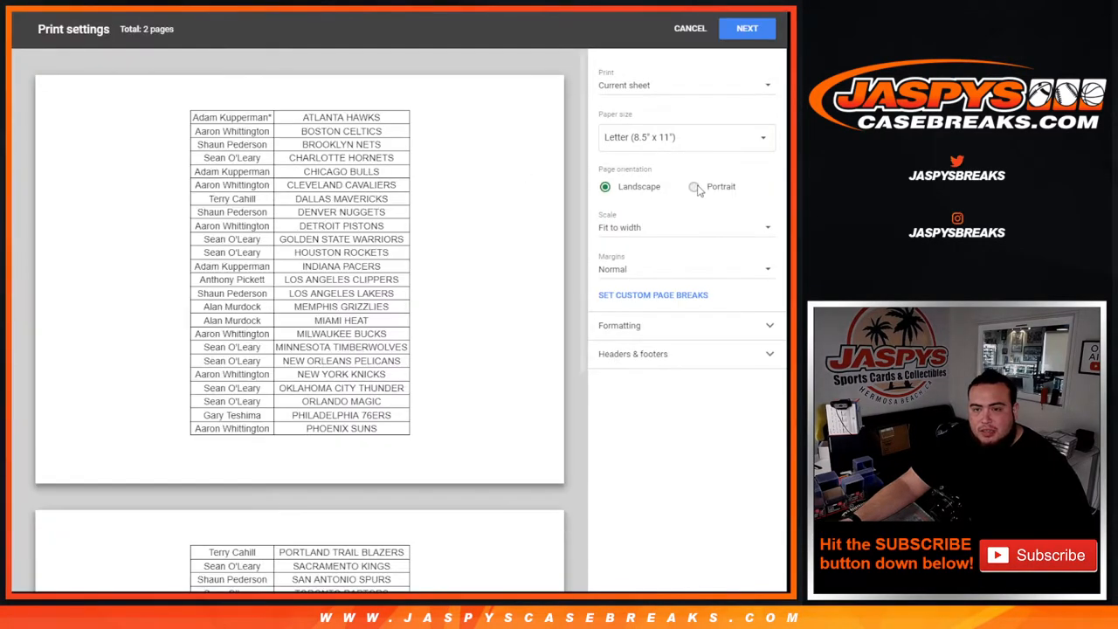
Set the printout to portrait orientation and continue to the printer dialog
click(692, 185)
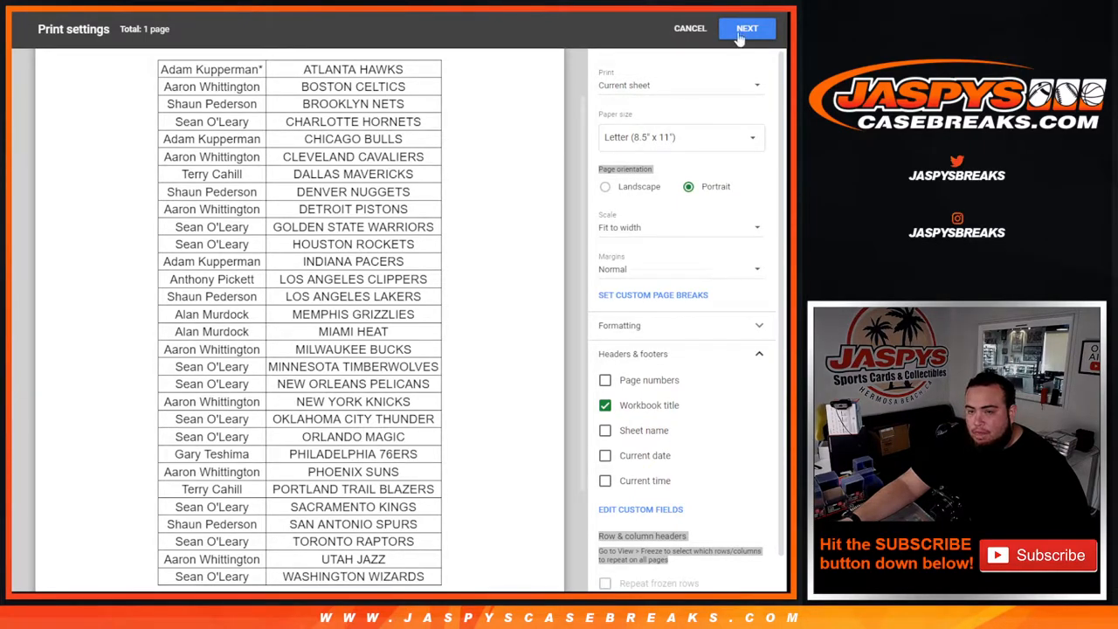
click(748, 28)
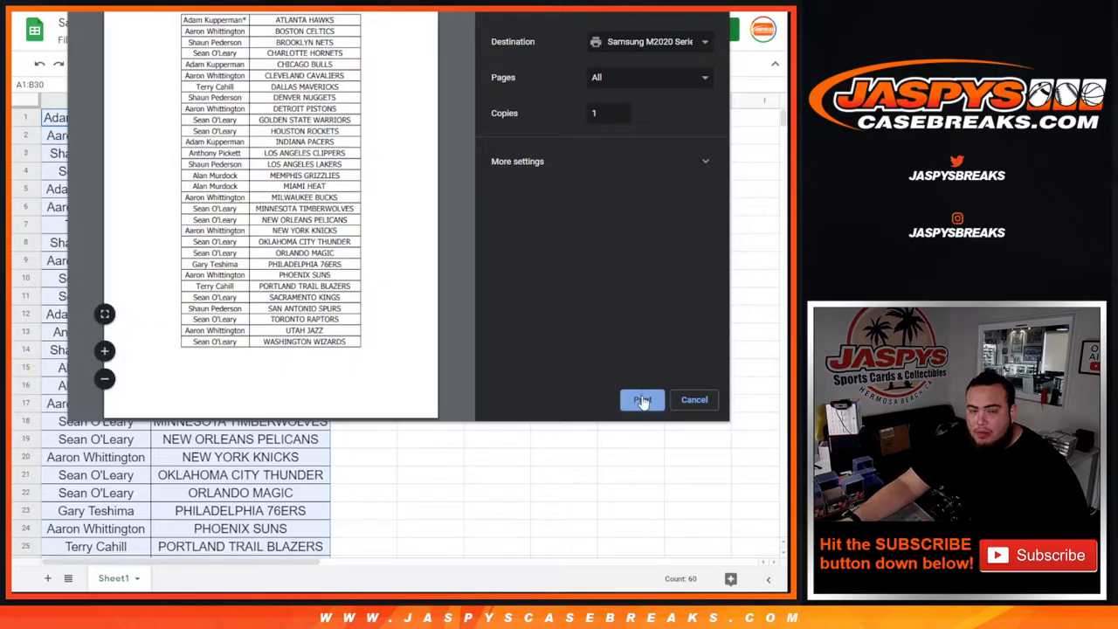
Send the names-and-teams sheet to the printer
click(643, 398)
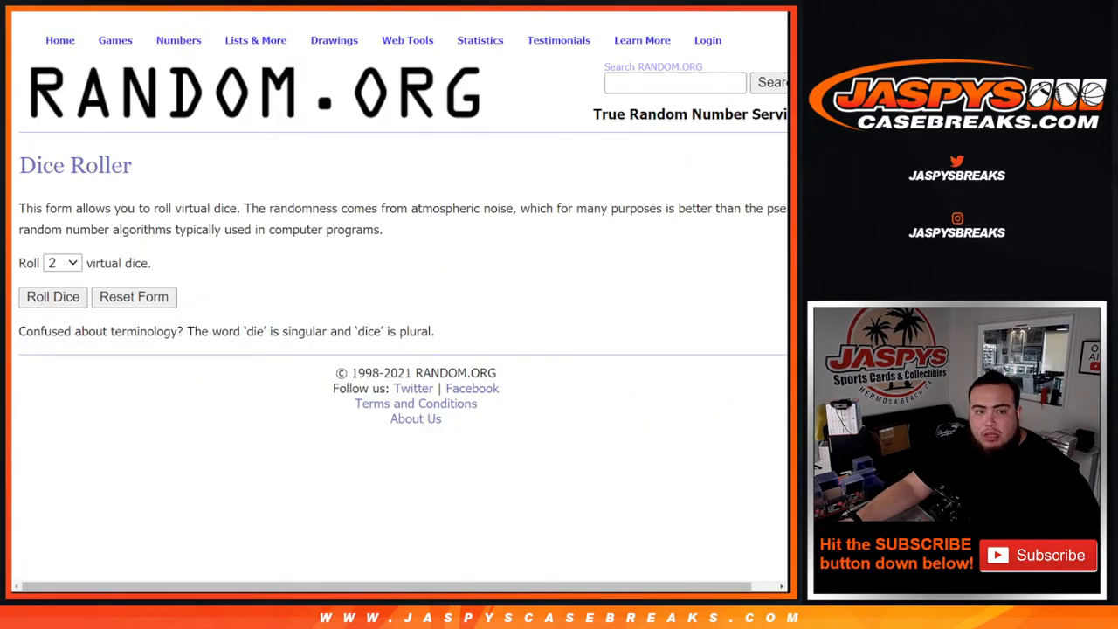
Randomize the 30 customer names and reshuffle until the ninth randomization is shown
click(53, 297)
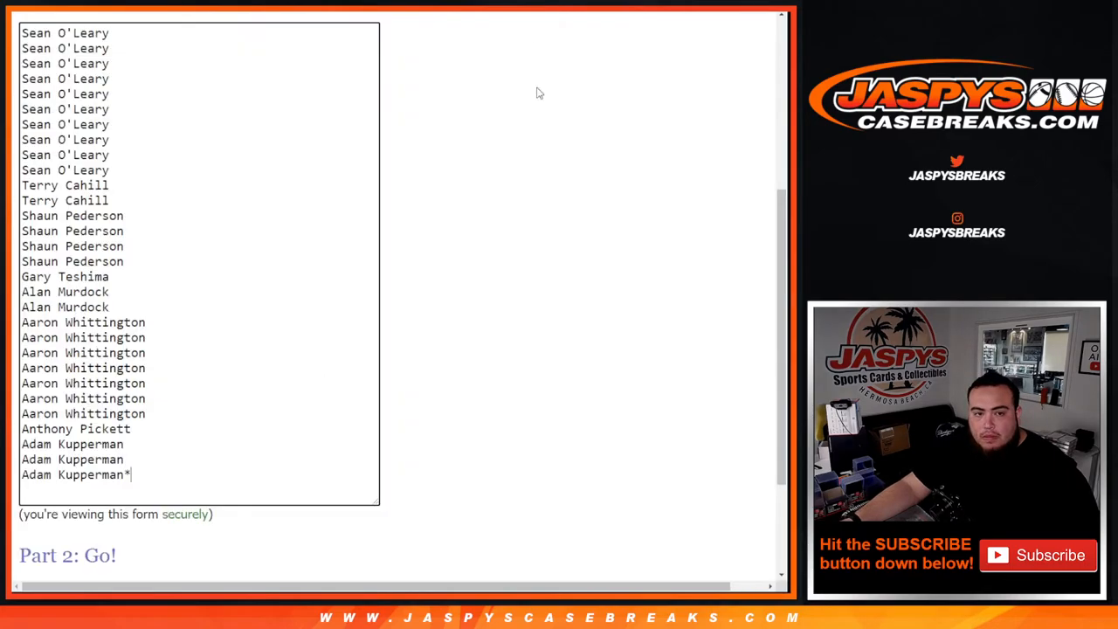
scroll(down, 3)
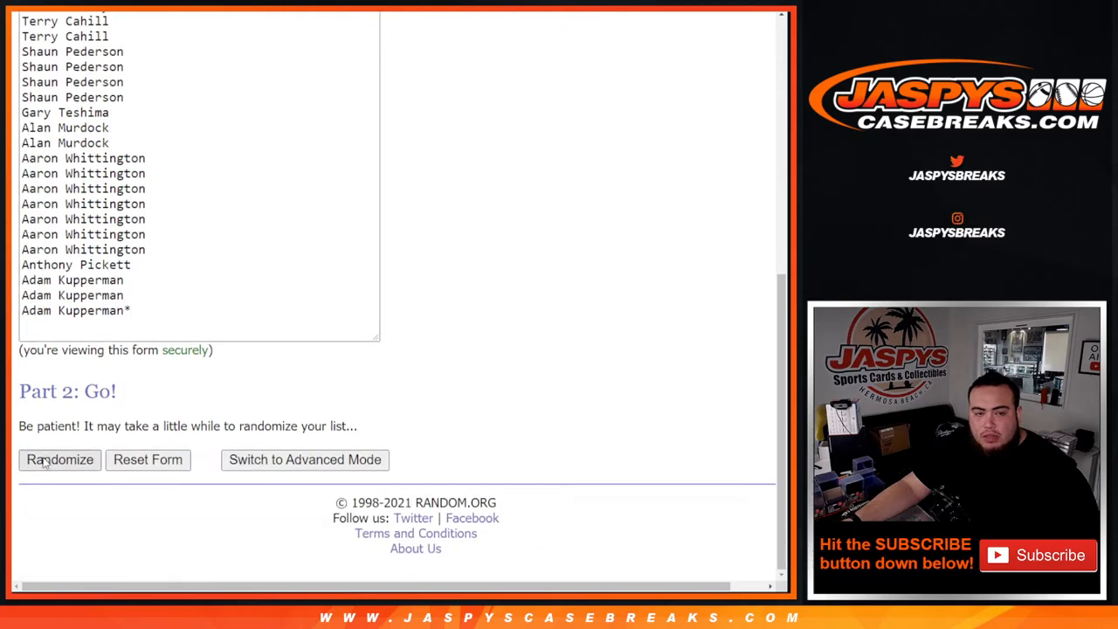
click(59, 459)
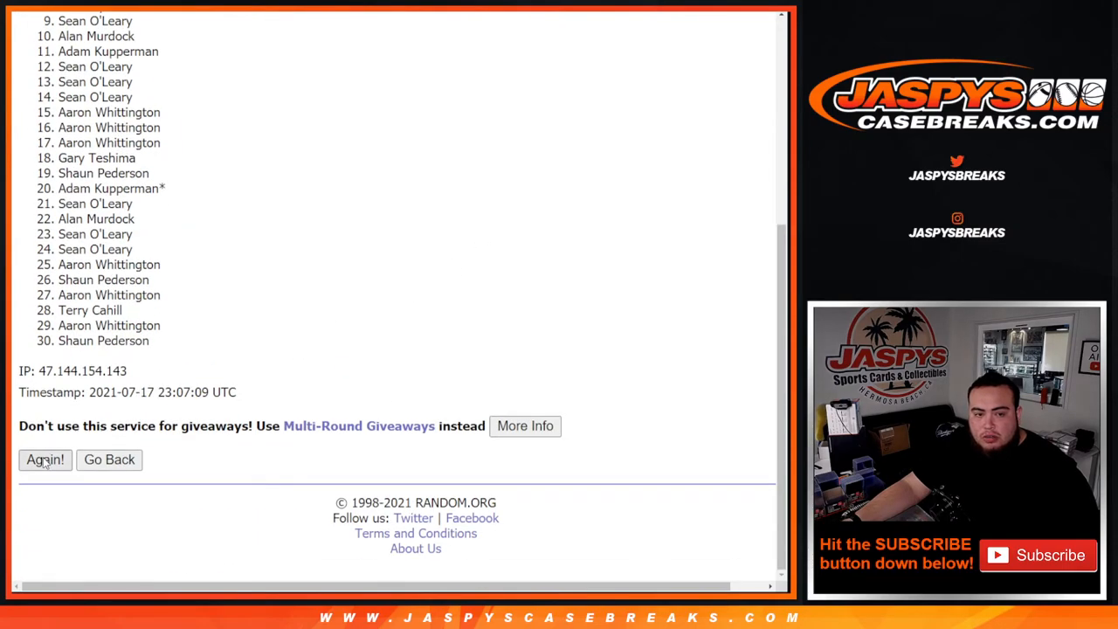
click(45, 459)
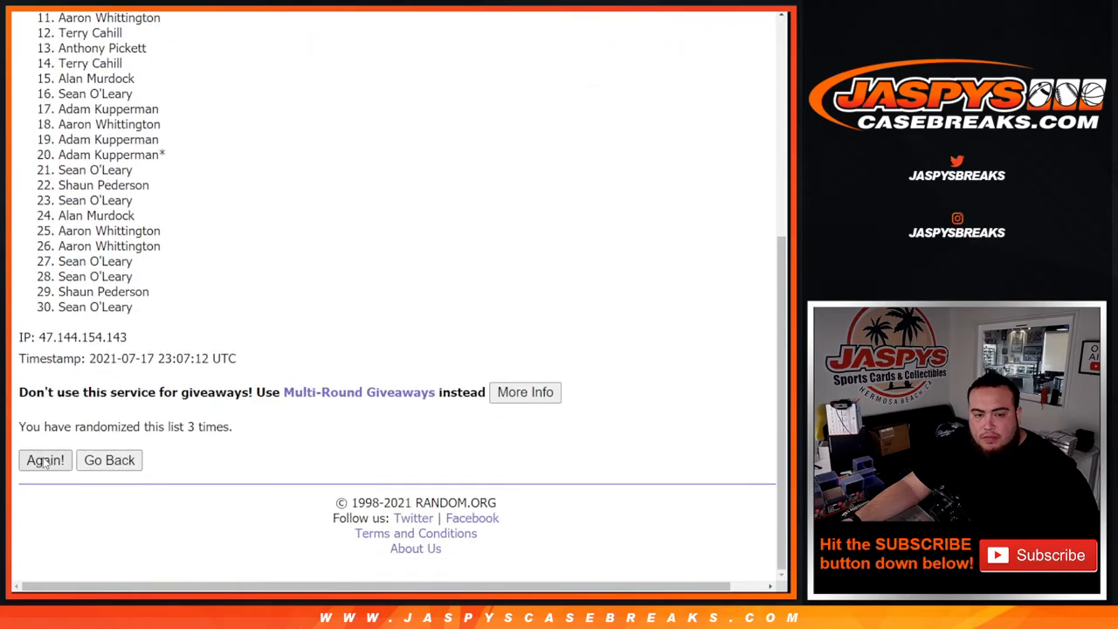
click(45, 461)
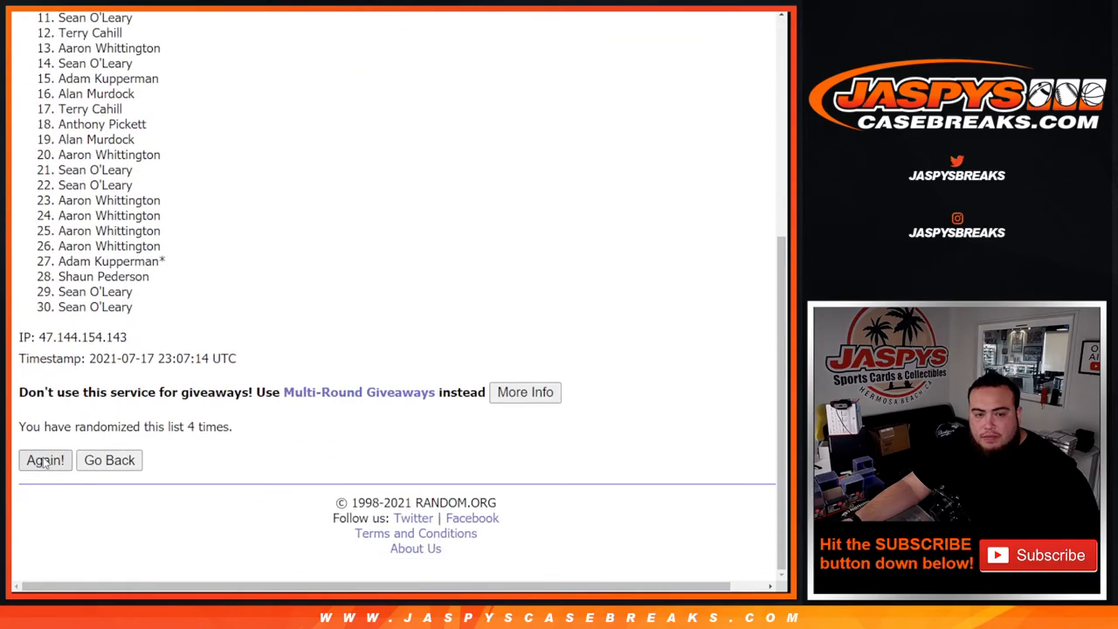
click(46, 461)
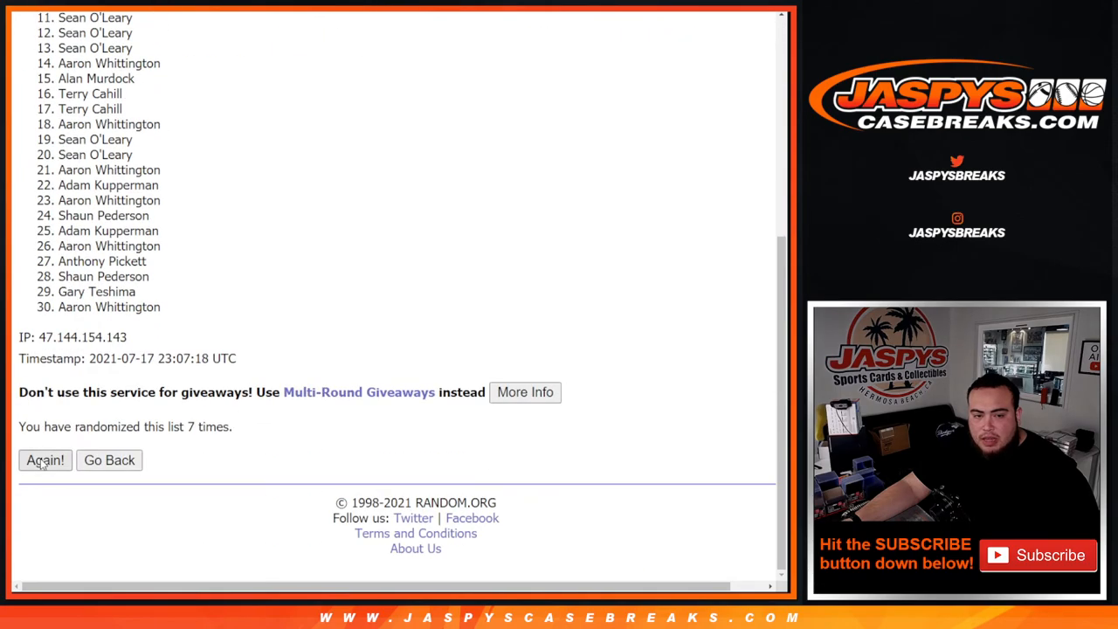
click(46, 461)
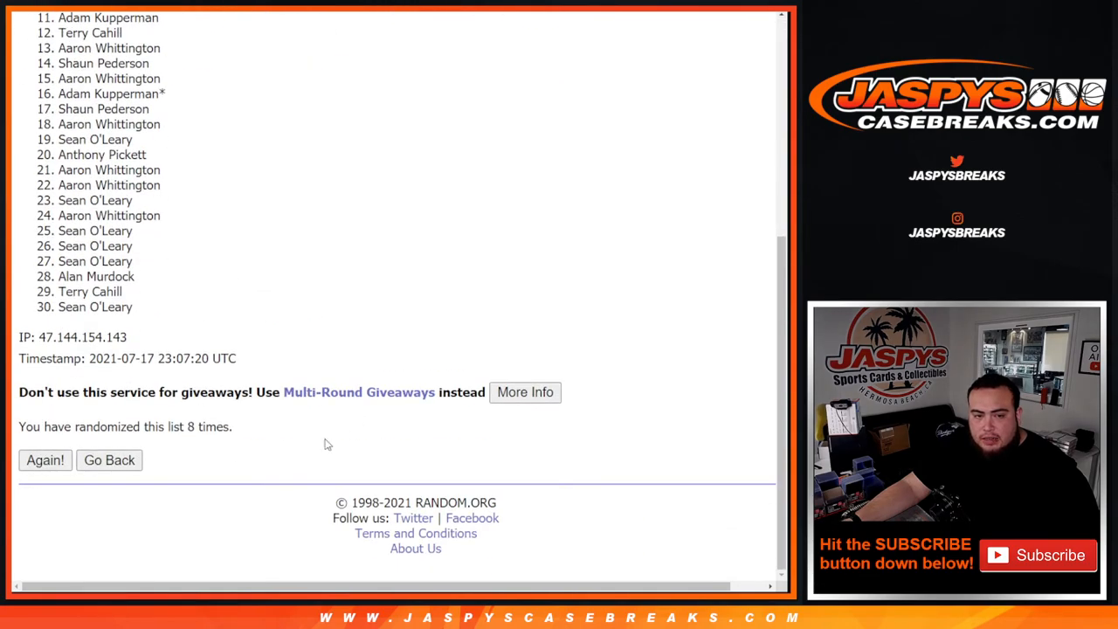
click(46, 461)
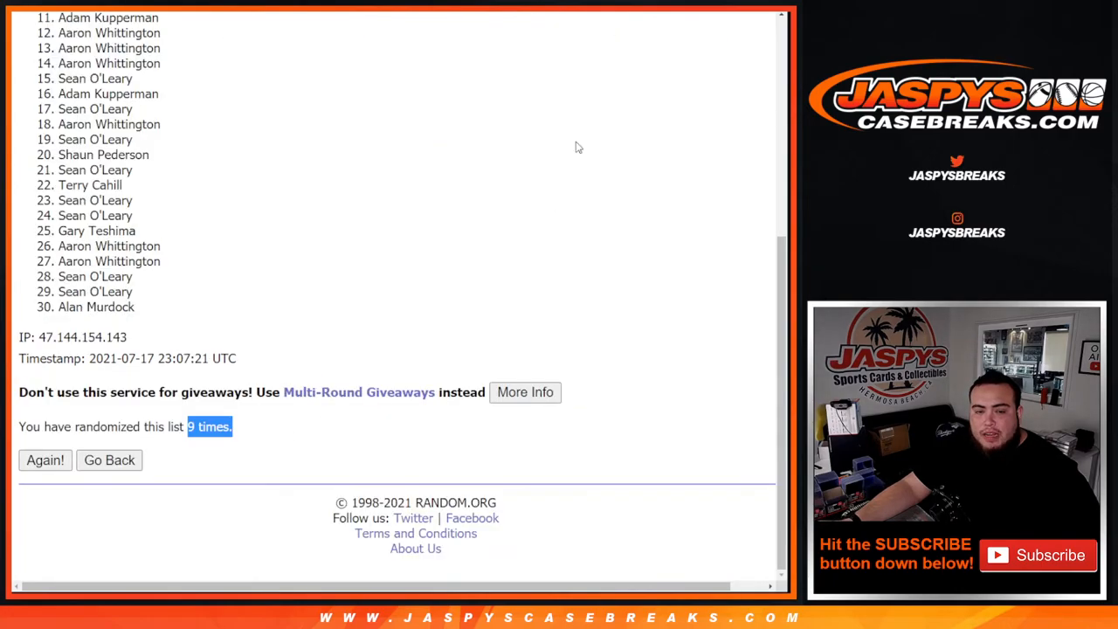
Select the top nine names in the final order for the mixer spots
scroll(down, 3)
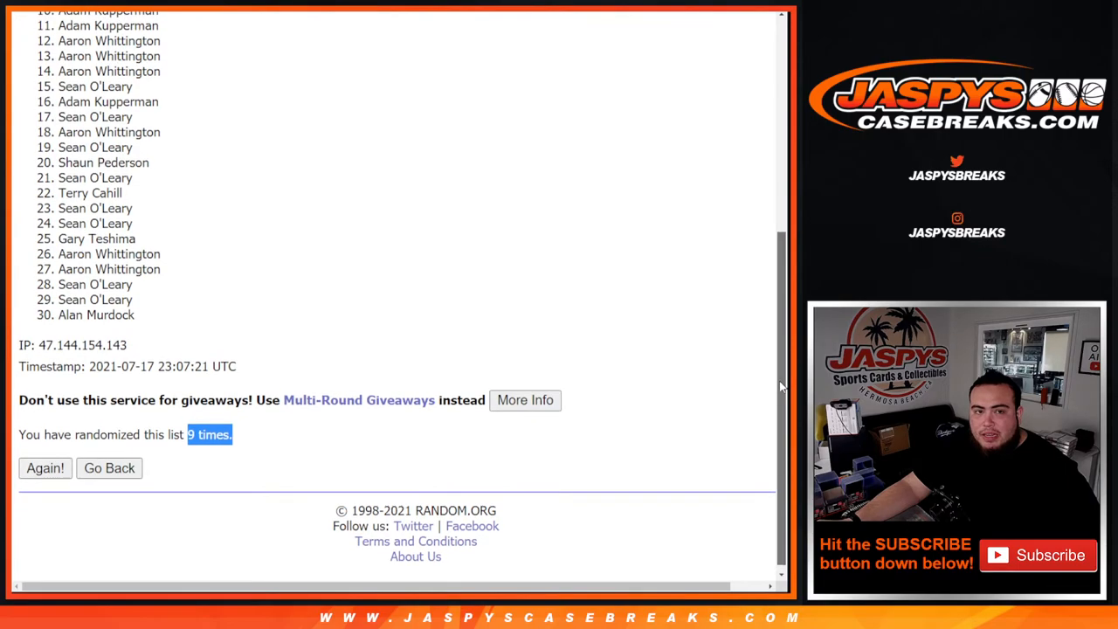
scroll(down, 3)
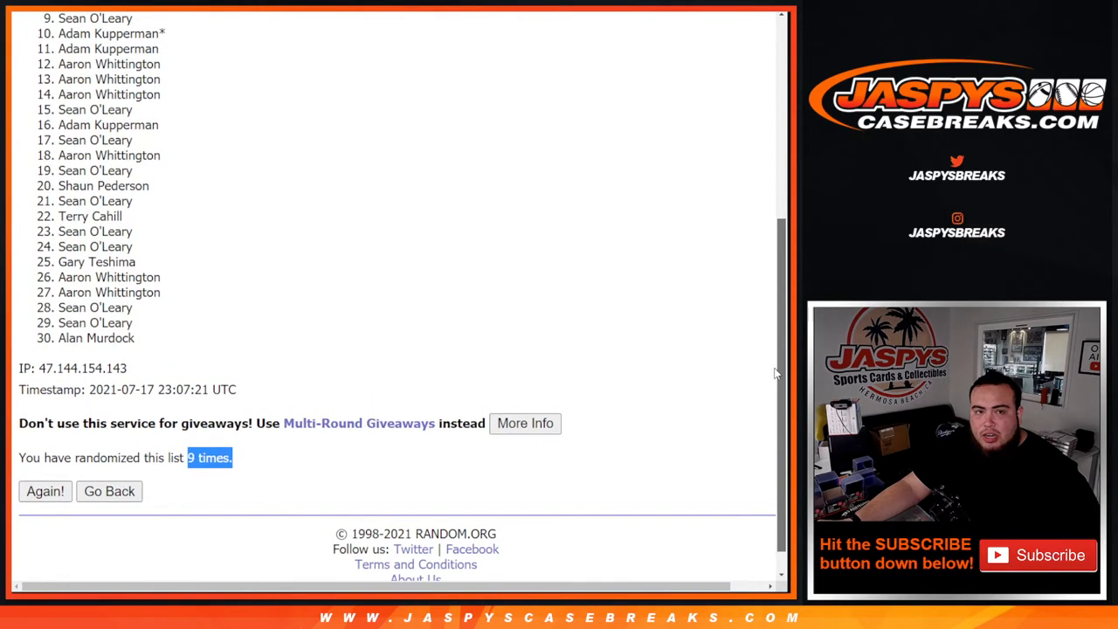
scroll(down, 3)
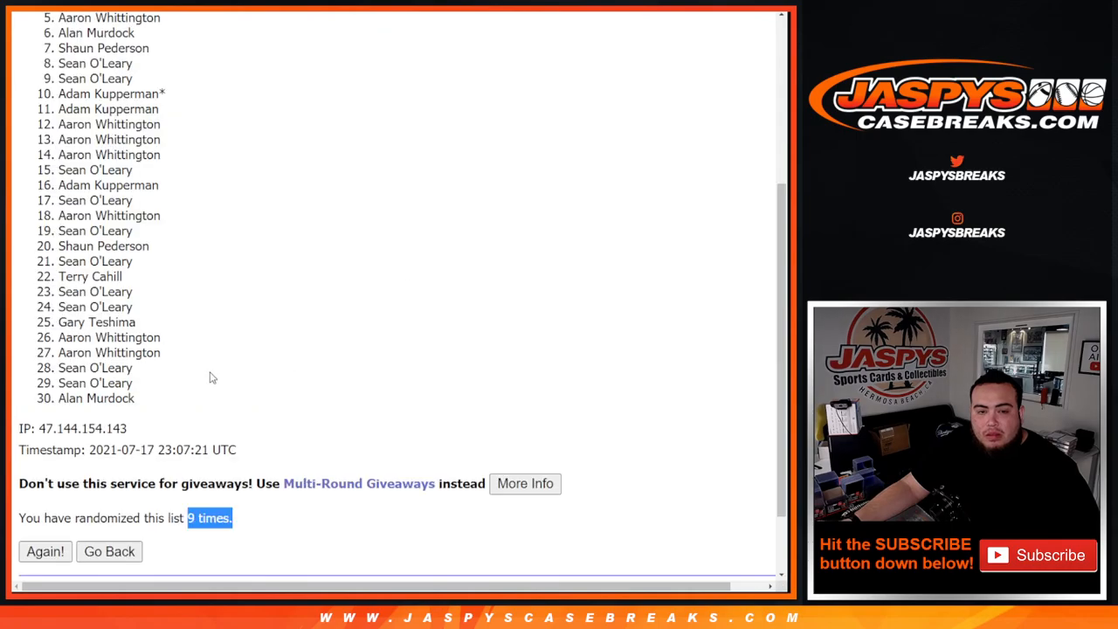
click(46, 552)
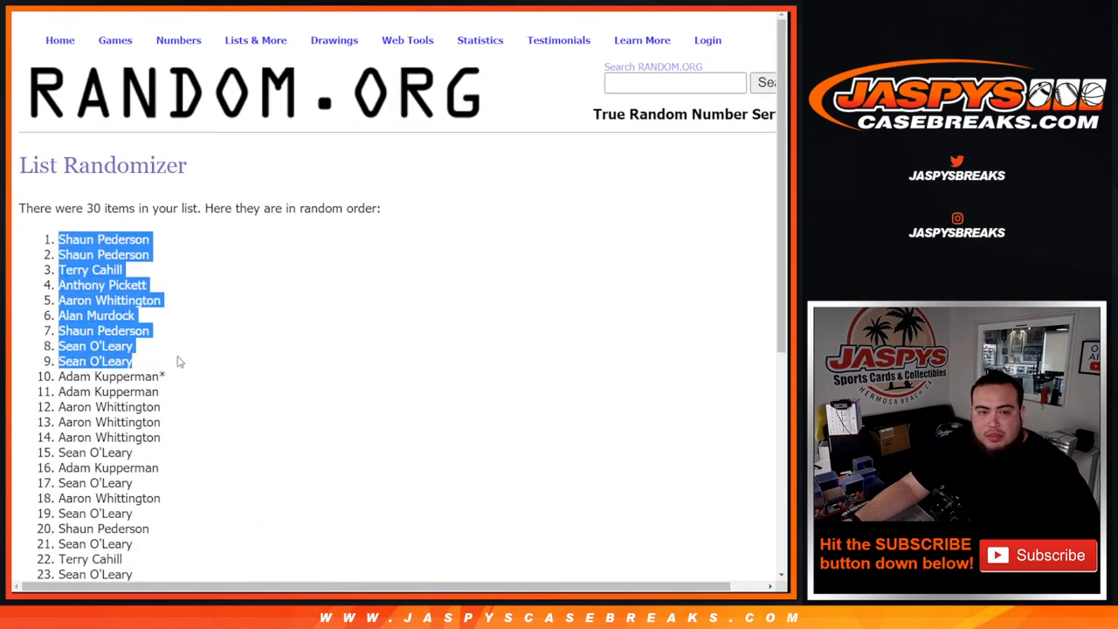